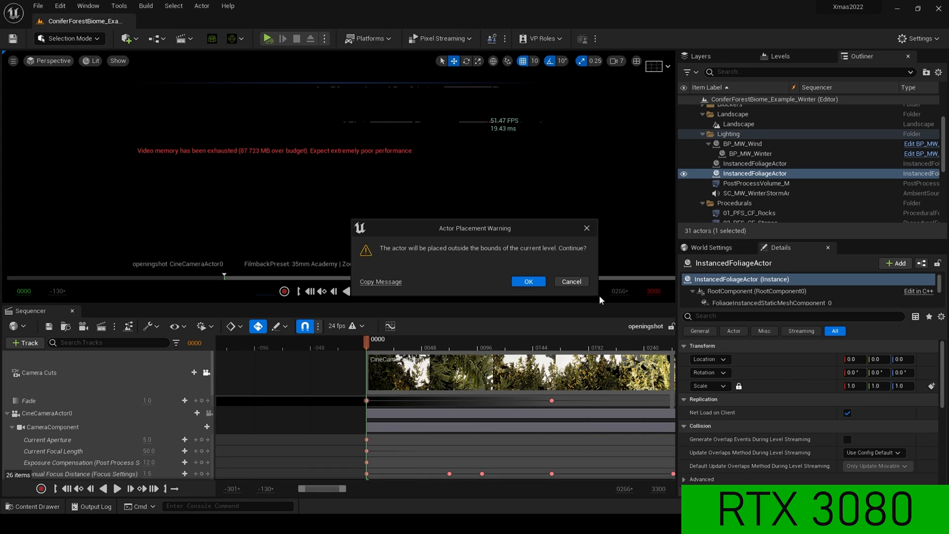
# Step: Accept the Actor Placement Warning and drag the BP_s actors into the forest level
pyautogui.click(526, 282)
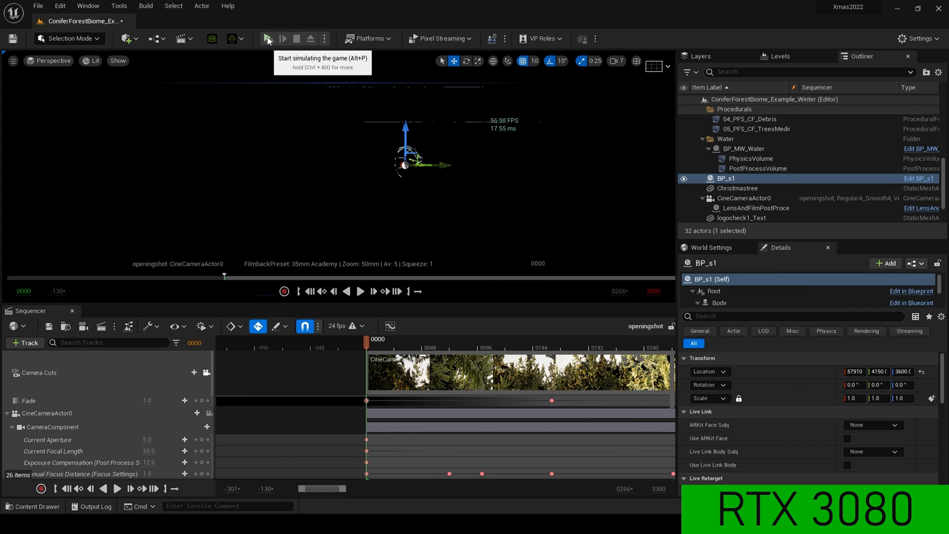
pyautogui.click(268, 39)
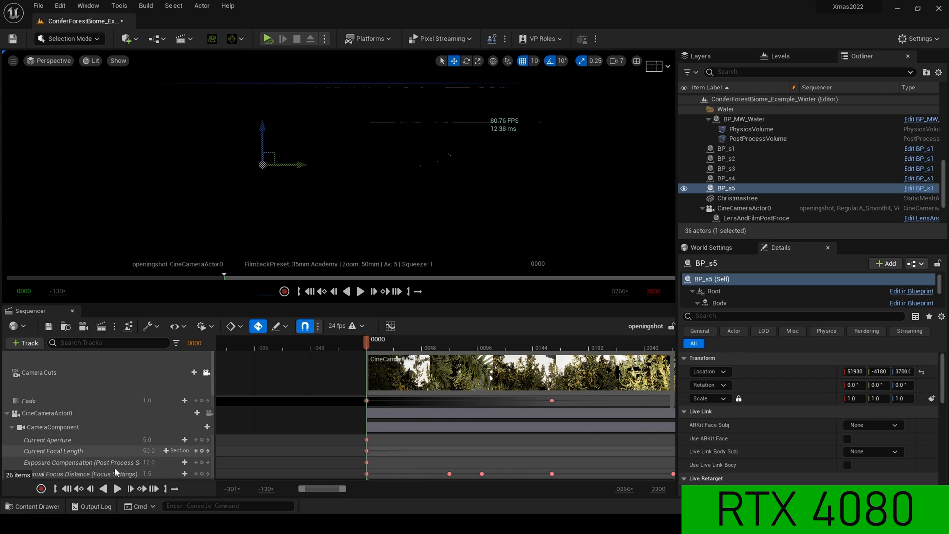
# Step: Play the openingshot sequence in the maximized viewport, then pause it
pyautogui.click(34, 507)
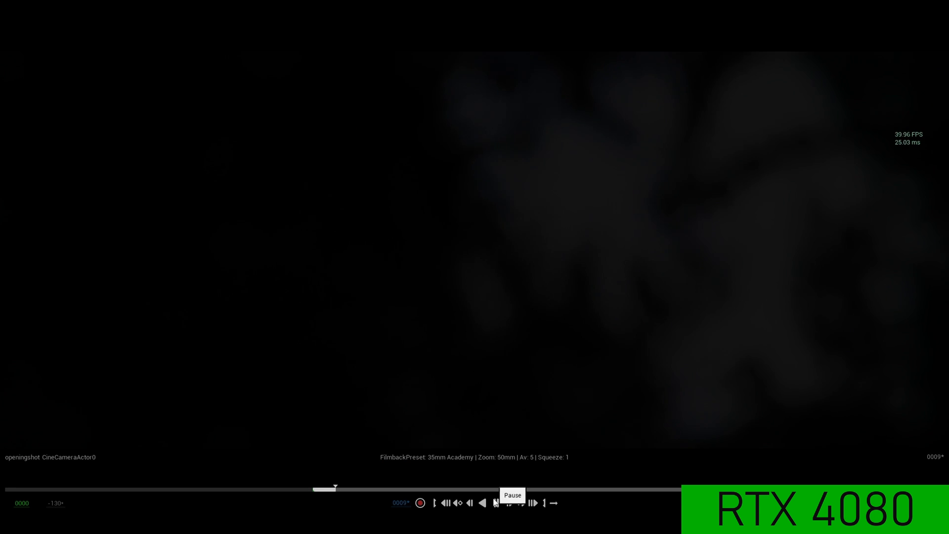
pyautogui.click(495, 503)
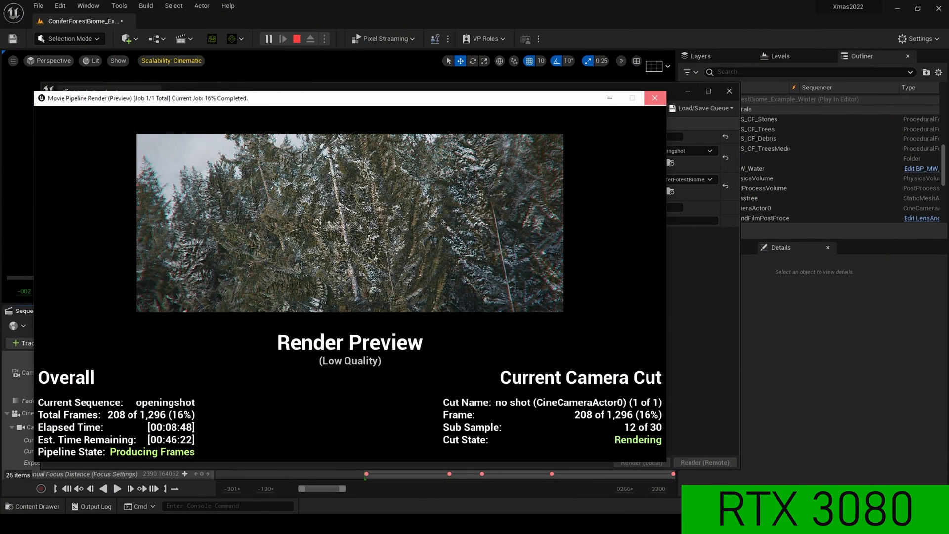
# Step: Close the Movie Pipeline Render preview, returning to the Movie Render Queue
pyautogui.click(654, 98)
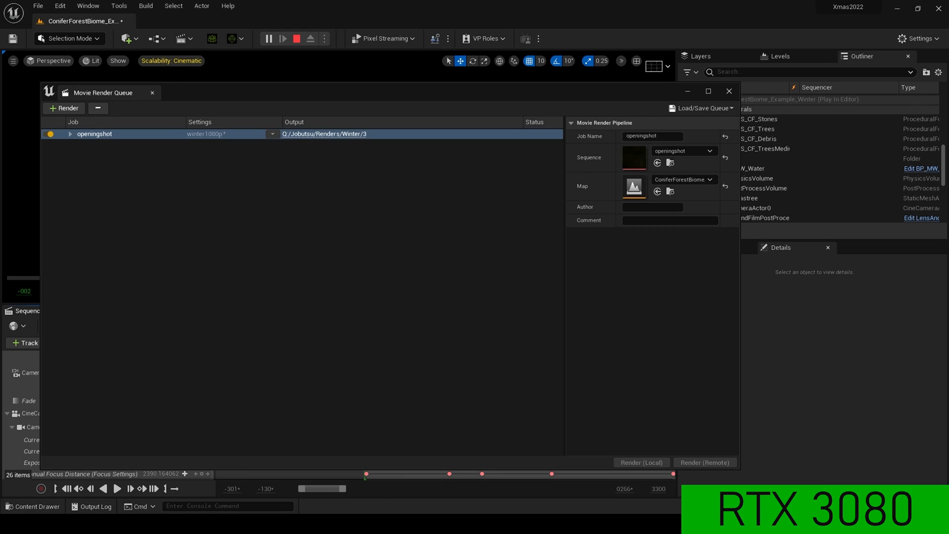
pyautogui.click(640, 461)
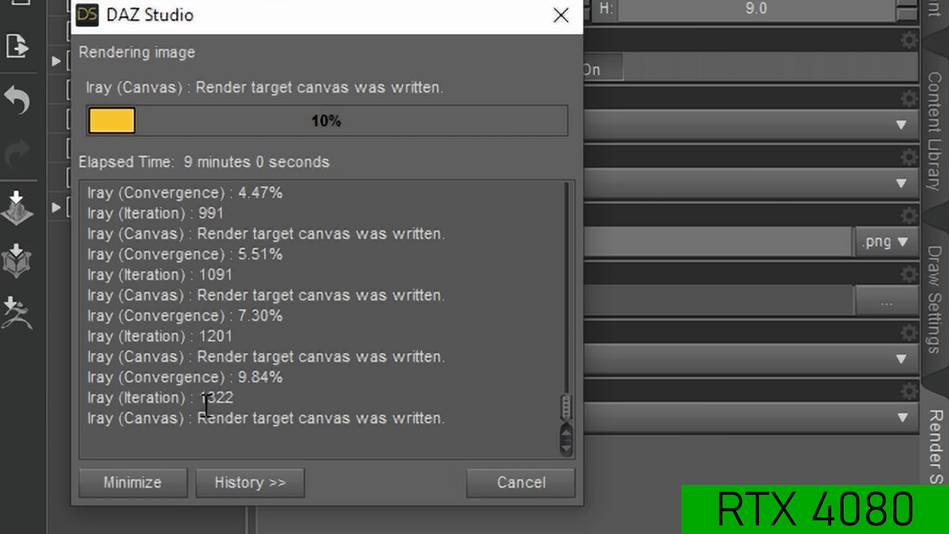
# Step: Start the Iray render of the DAZ Studio scene image
pyautogui.doubleClick(218, 397)
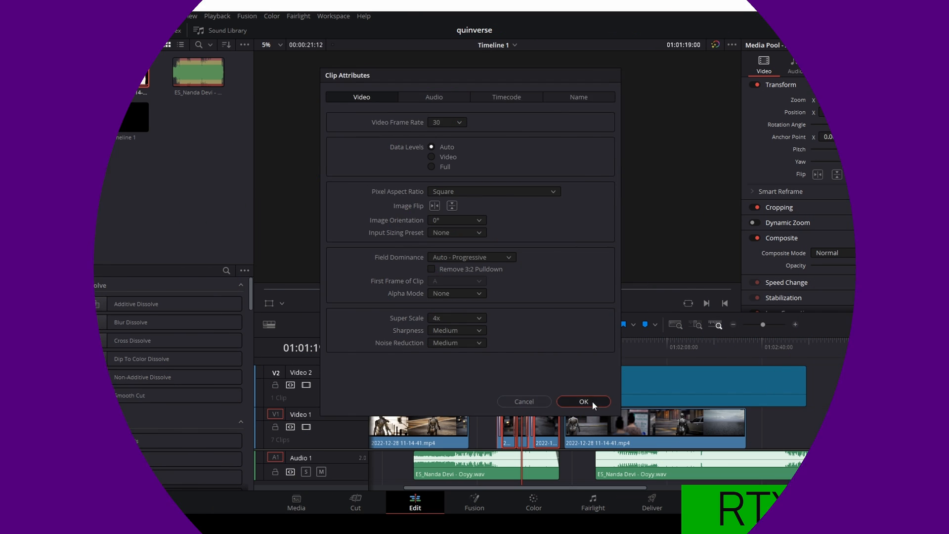
# Step: Apply 4x Super Scale to the clip and choose the H.265 Master preset on the Deliver page
pyautogui.click(582, 402)
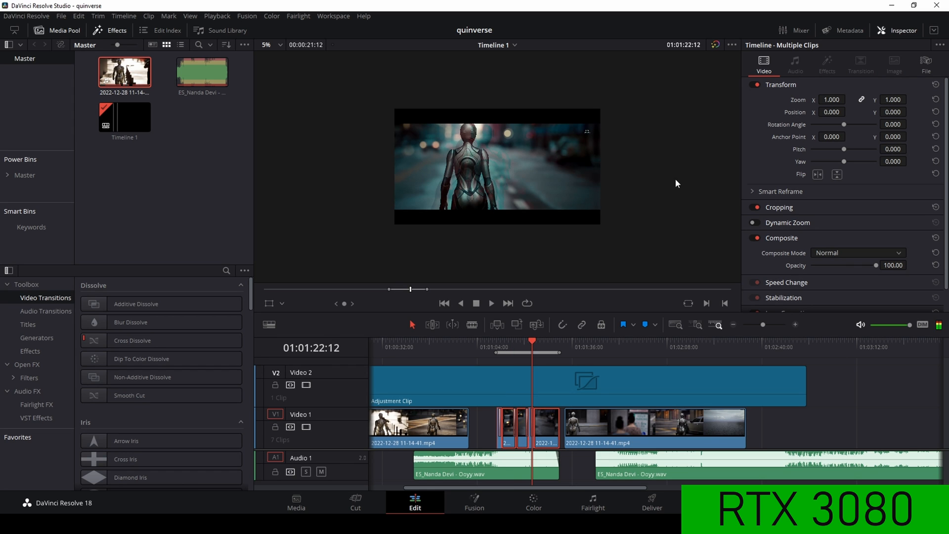
pyautogui.click(651, 502)
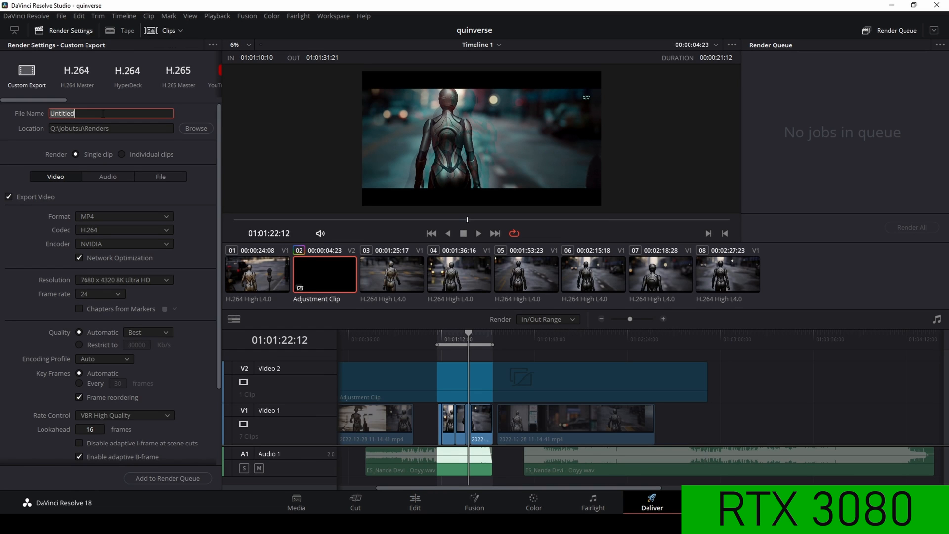
pyautogui.click(178, 71)
pyautogui.write('8ktest')
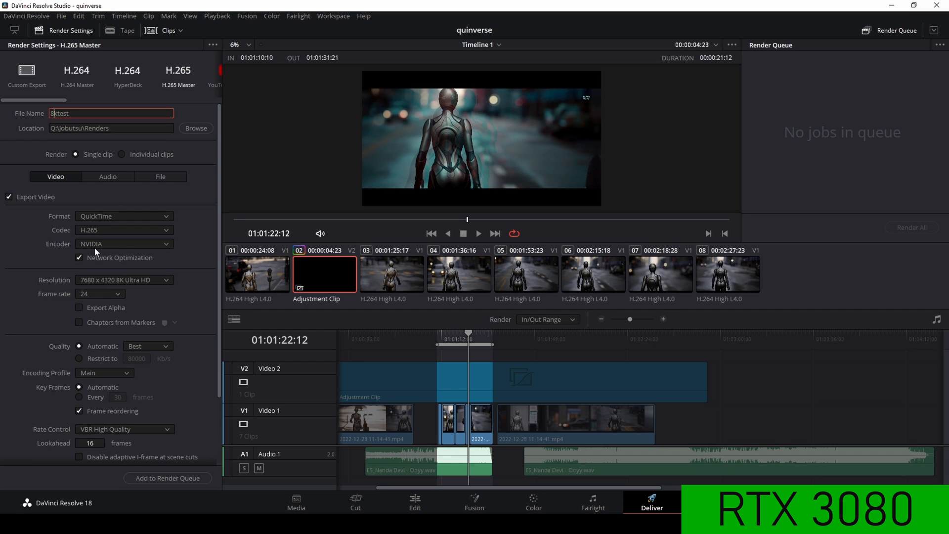
pyautogui.moveTo(177, 487)
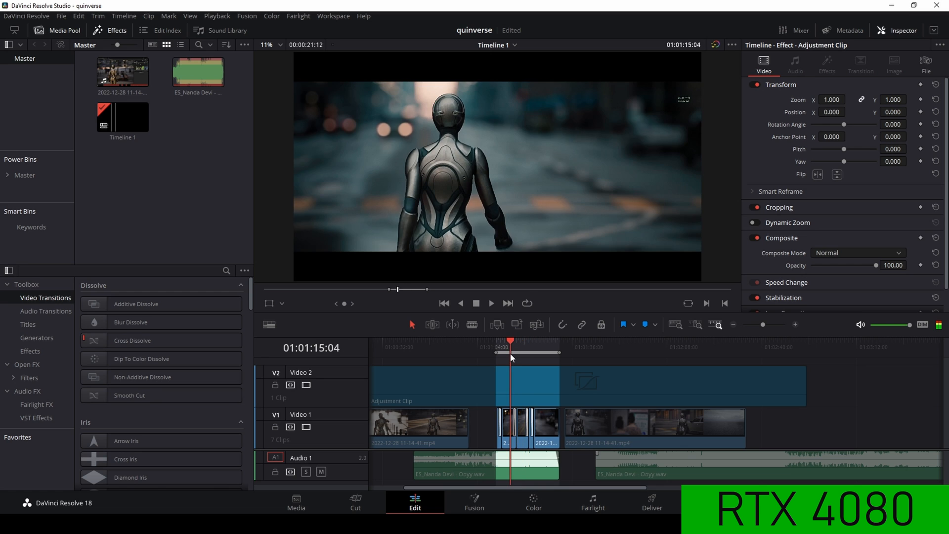
# Step: Preview the timeline, then check the completed 8ktestv2.mov job in the Render Queue
pyautogui.click(492, 303)
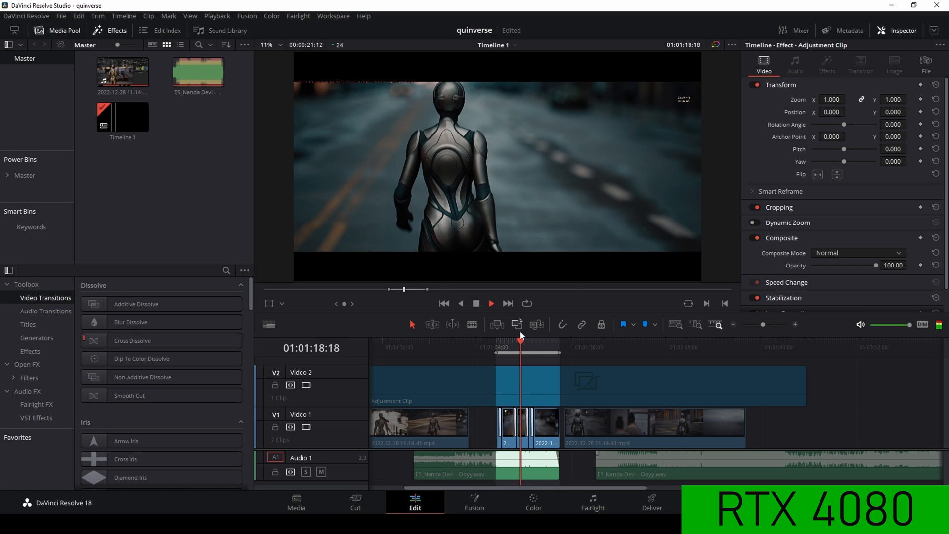
pyautogui.click(652, 501)
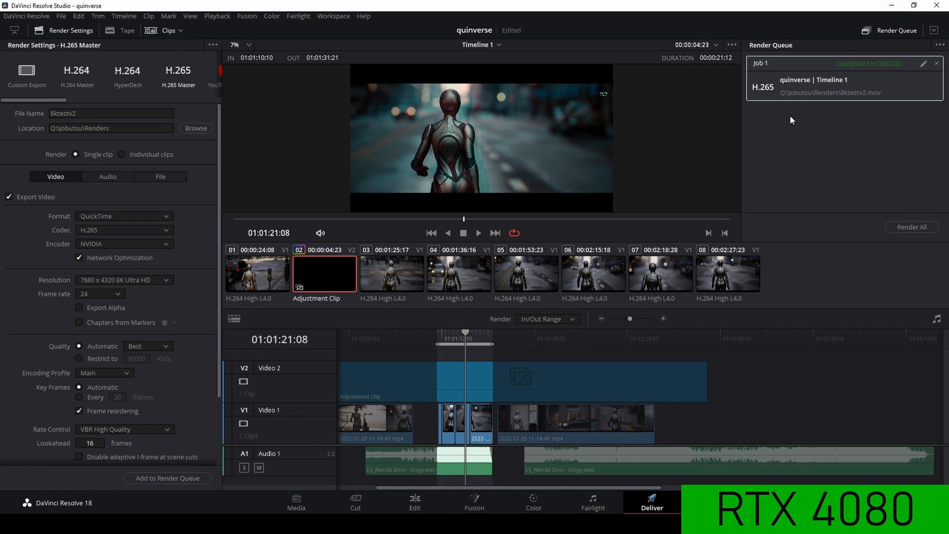